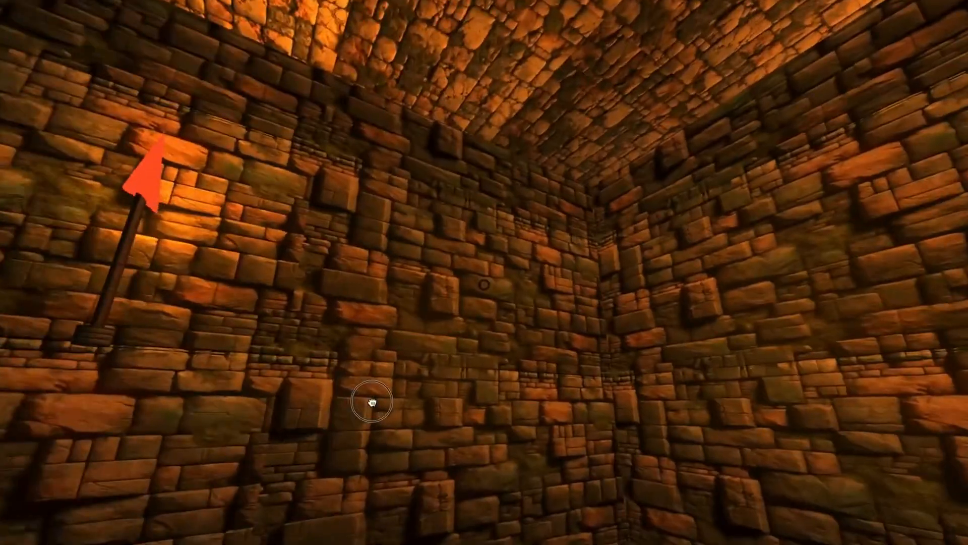
- Enter the Hacker News top-100 stories prompt and review the model list, keeping Claude 3.5 Sonnet
{"action": "type", "text": "Write a long"}
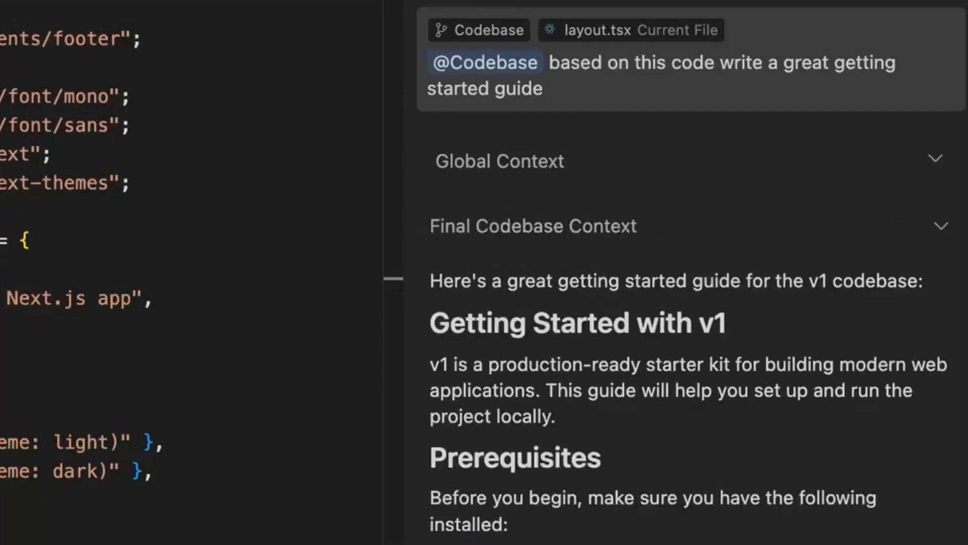
{"action": "scroll", "scroll_direction": "down", "scroll_amount": 3}
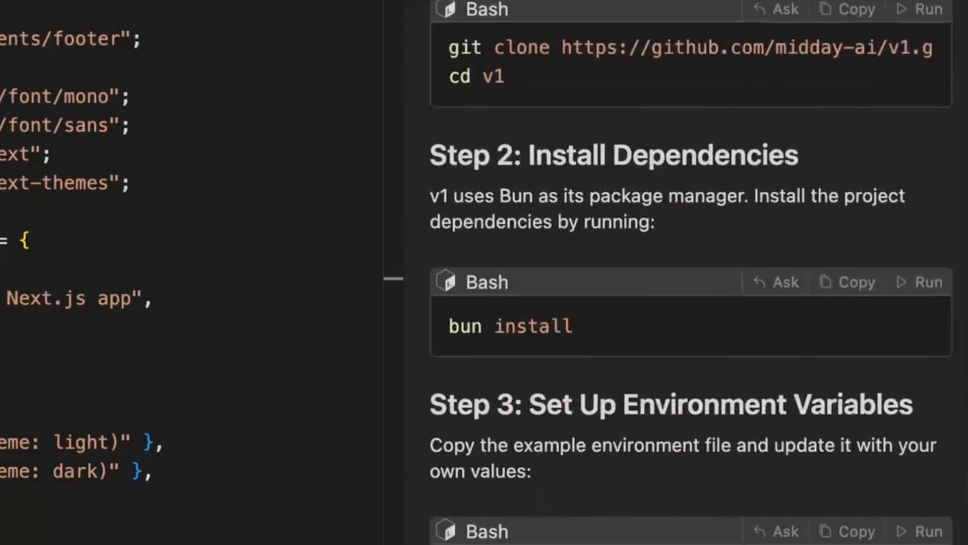
{"action": "scroll", "scroll_direction": "down", "scroll_amount": 3}
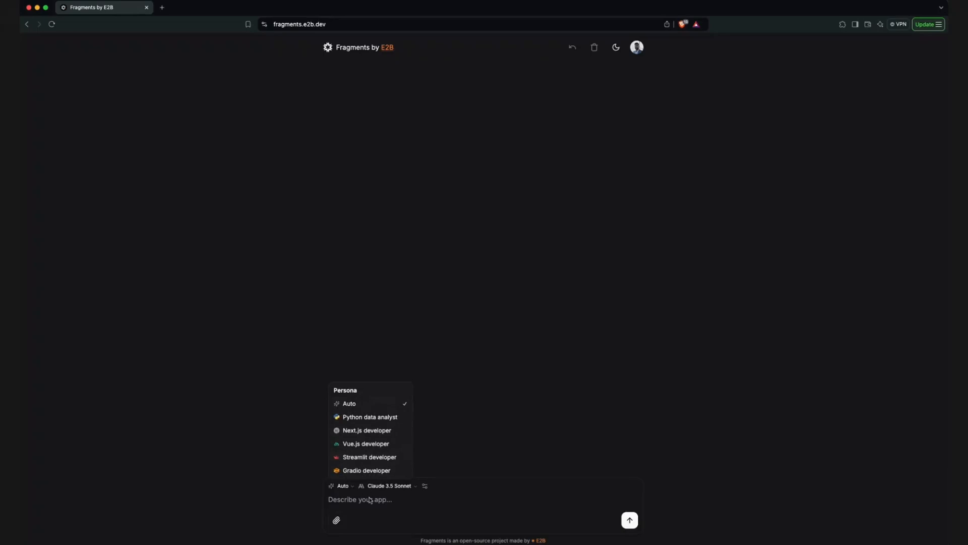
{"action": "left_click", "coordinate": [388, 485]}
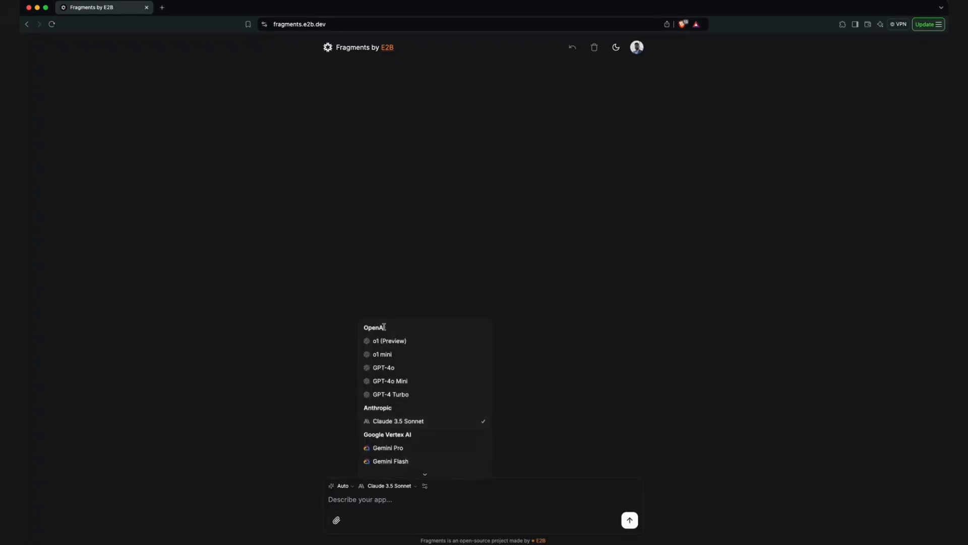
{"action": "scroll", "scroll_direction": "down", "scroll_amount": 3}
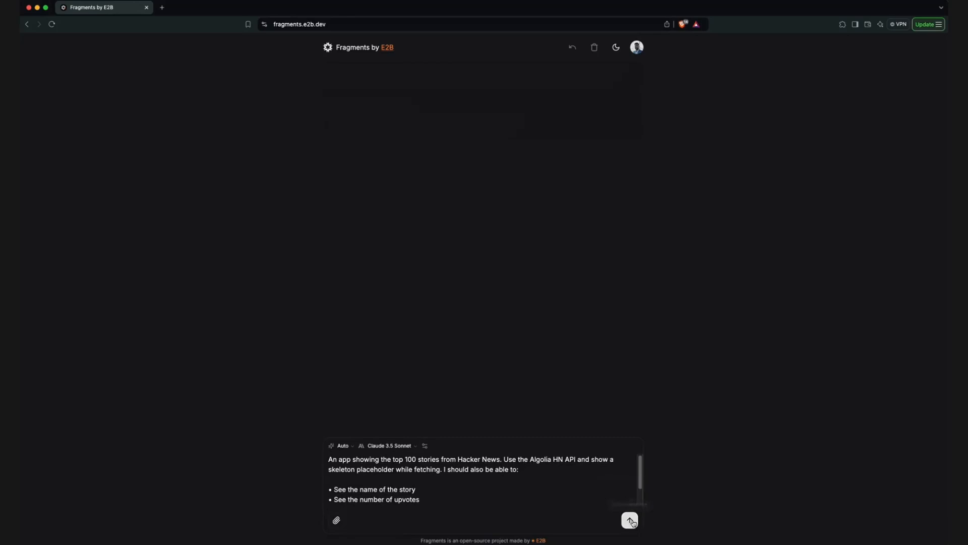
- Submit the prompt and view the generated Hacker News app in the Preview panel
{"action": "left_click", "coordinate": [629, 519]}
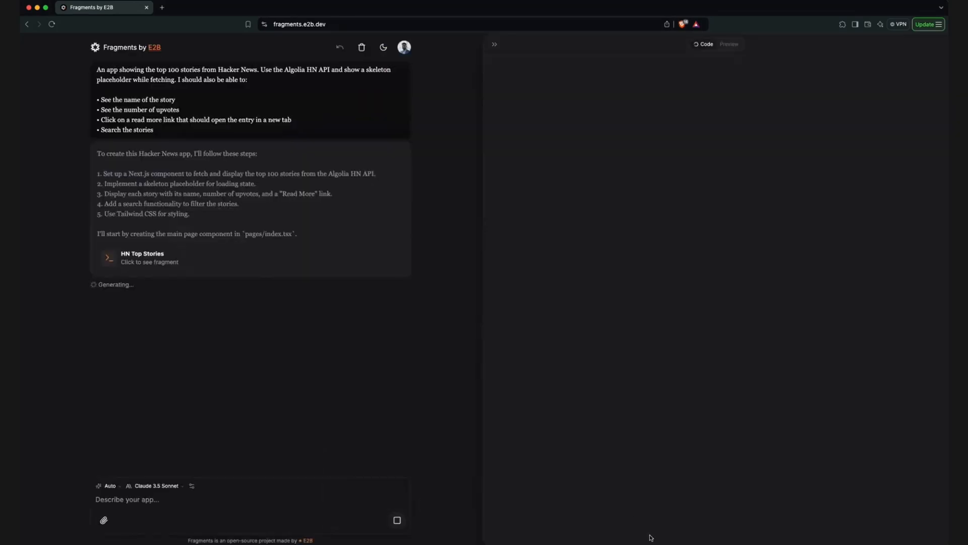
{"action": "mouse_move", "coordinate": [652, 532]}
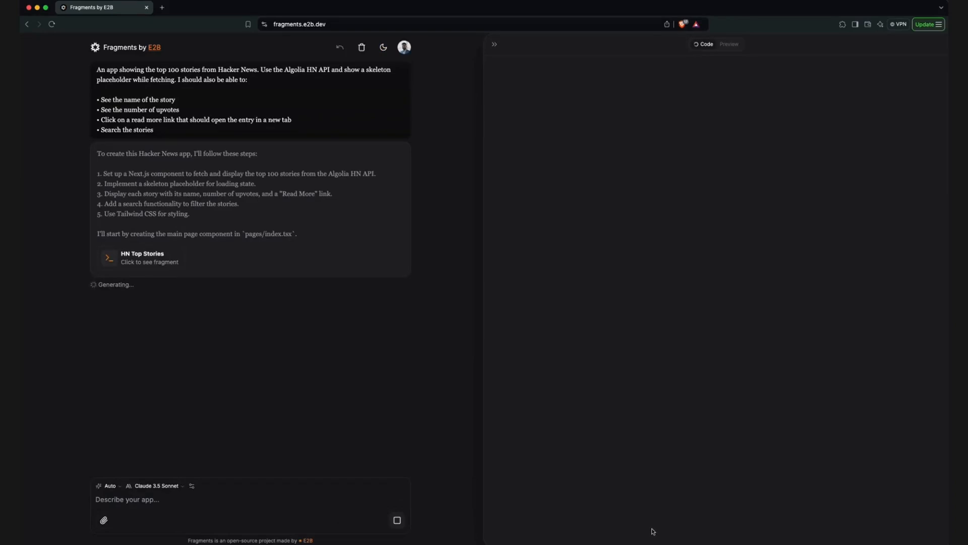
{"action": "mouse_move", "coordinate": [521, 499]}
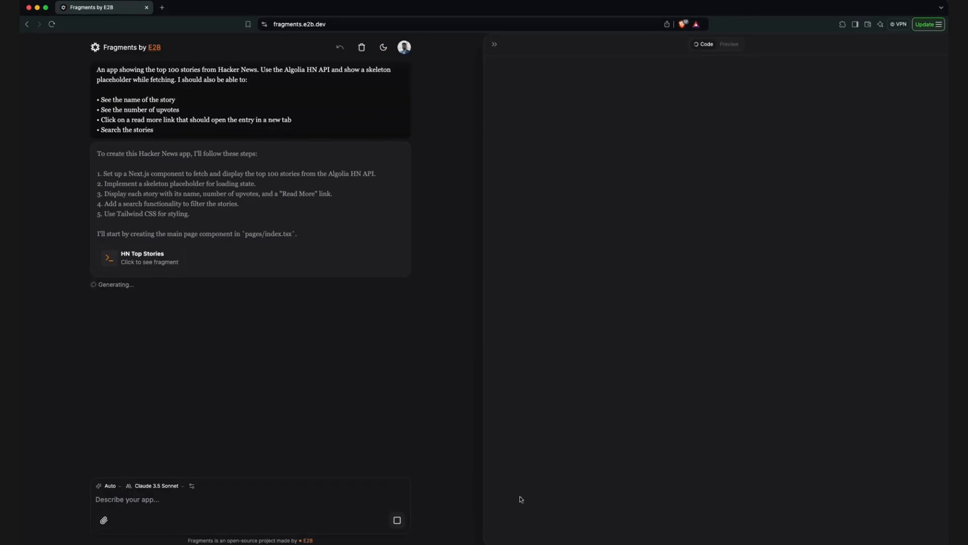
{"action": "left_click", "coordinate": [384, 47]}
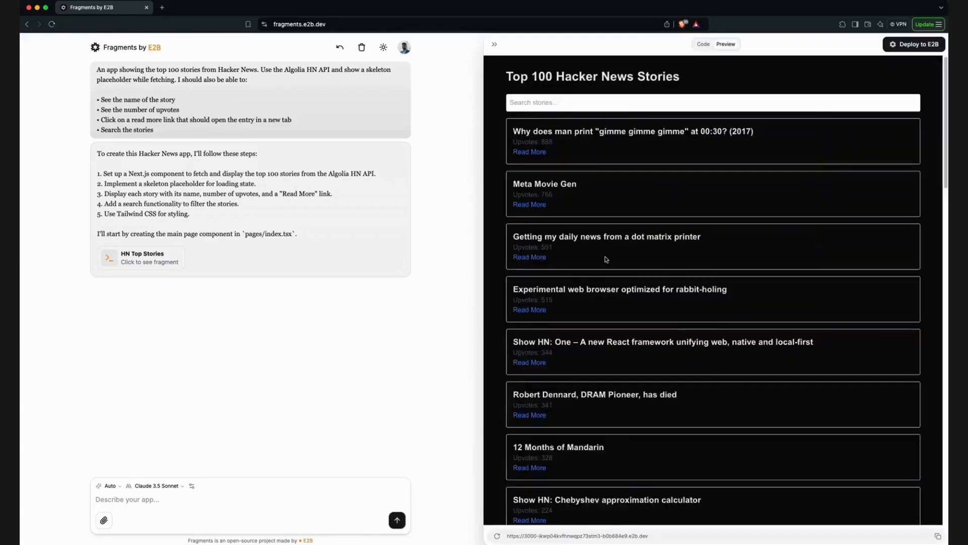
- Search the generated app's stories for 'Meta'
{"action": "scroll", "scroll_direction": "down", "scroll_amount": 3}
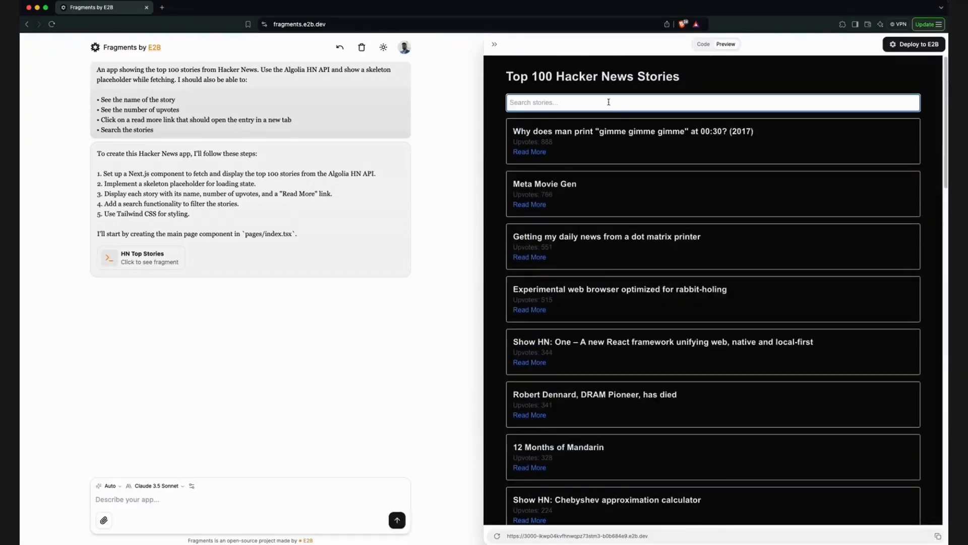
{"action": "type", "text": "Meta"}
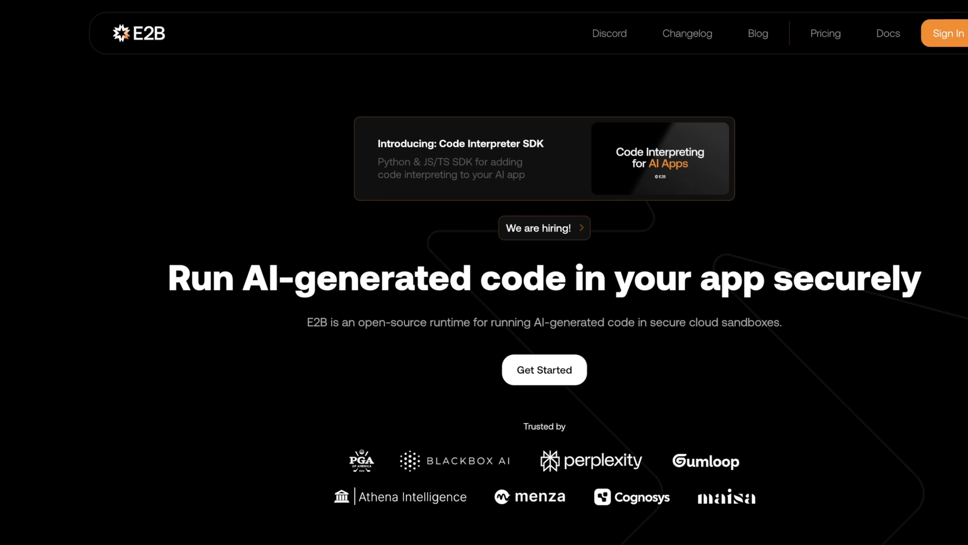
{"action": "scroll", "scroll_direction": "down", "scroll_amount": 3}
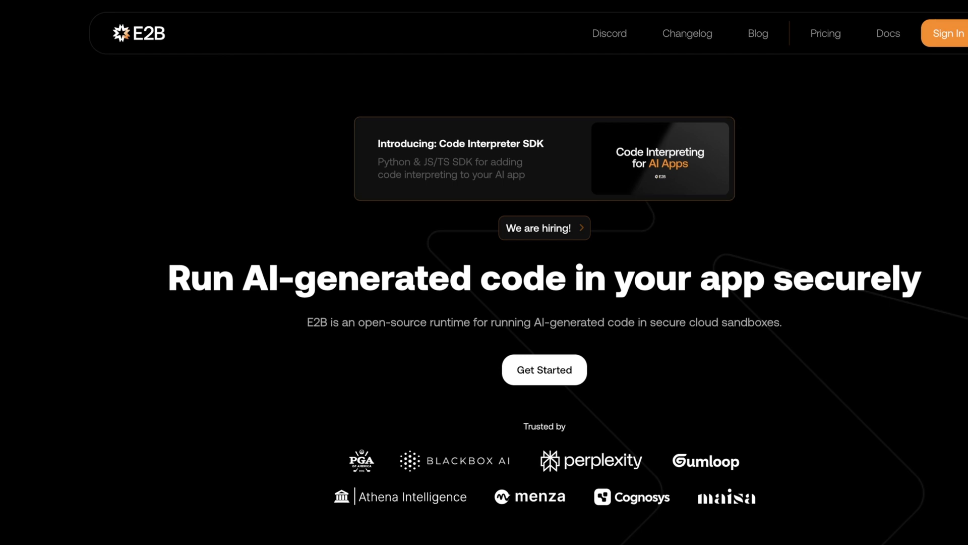
{"action": "scroll", "scroll_direction": "down", "scroll_amount": 3}
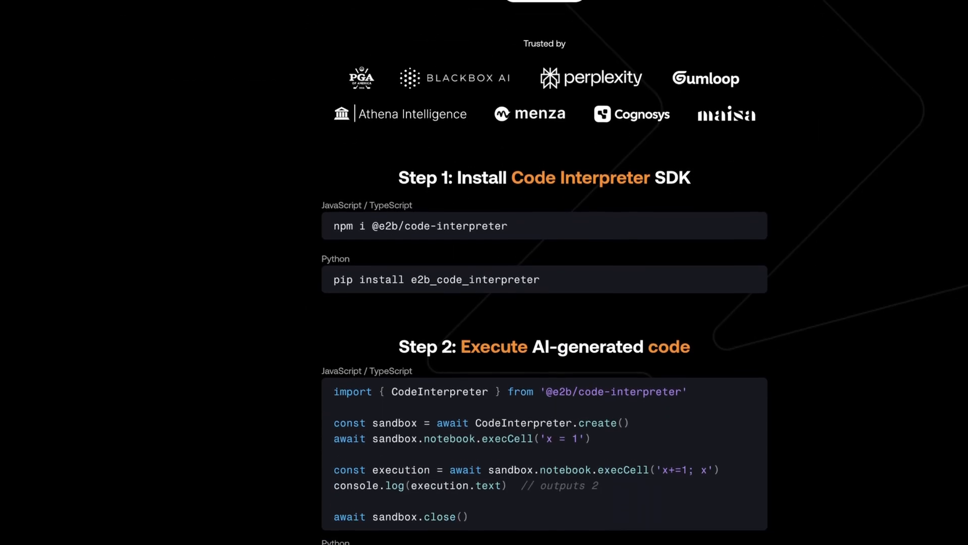
{"action": "scroll", "scroll_direction": "down", "scroll_amount": 3}
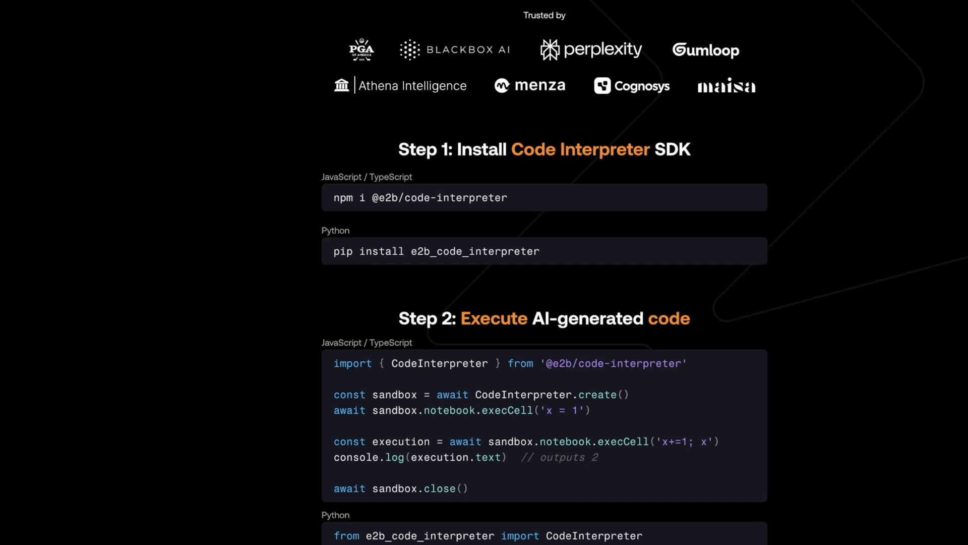
{"action": "scroll", "scroll_direction": "down", "scroll_amount": 3}
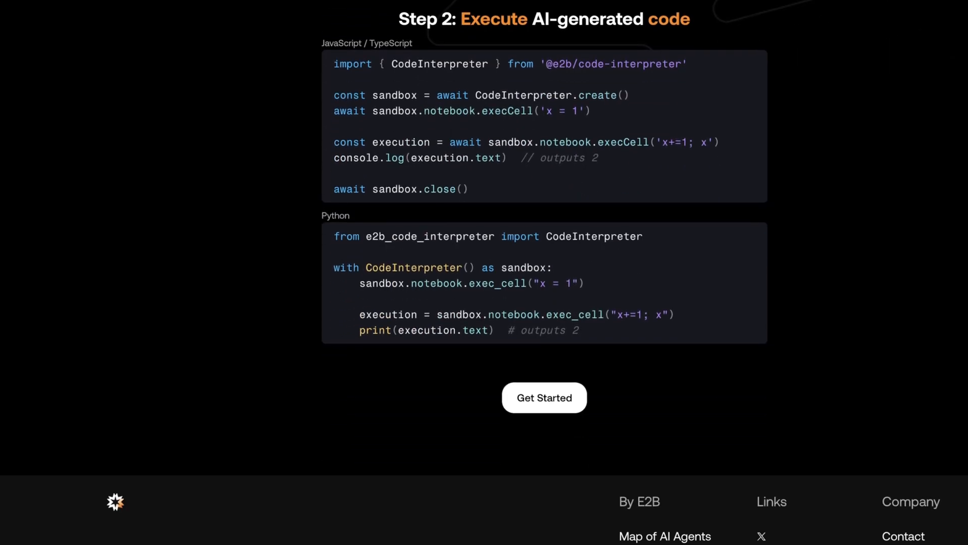
{"action": "scroll", "scroll_direction": "up", "scroll_amount": 3}
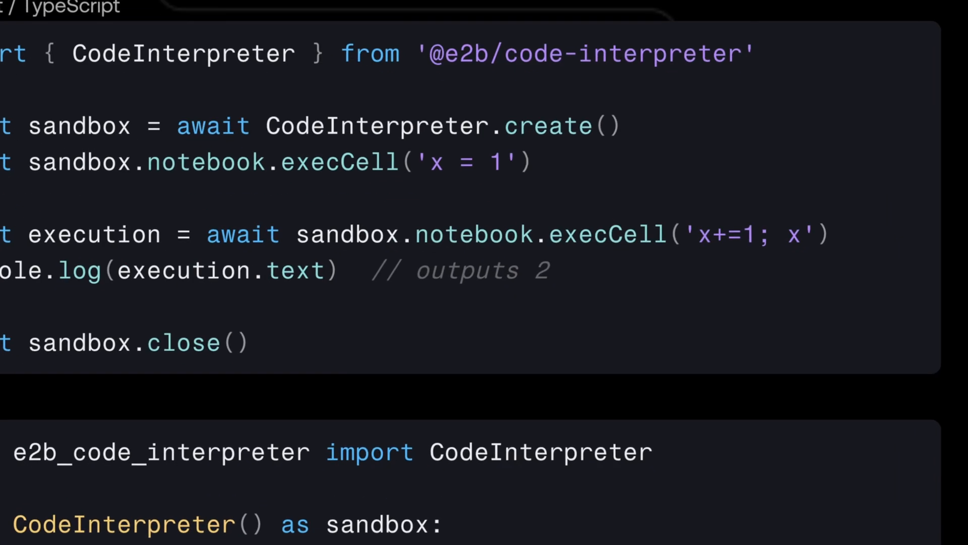
{"action": "scroll", "scroll_direction": "down", "scroll_amount": 3}
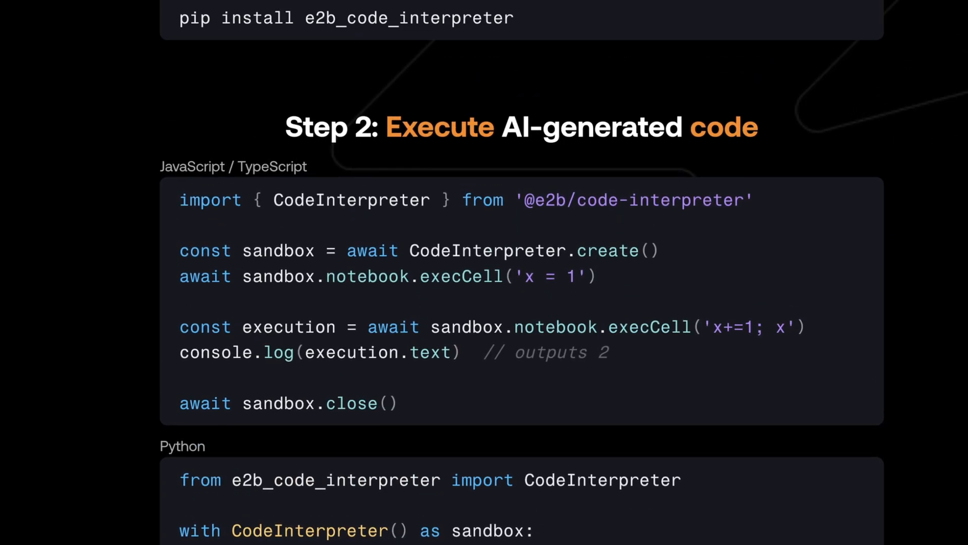
{"action": "scroll", "scroll_direction": "up", "scroll_amount": 3}
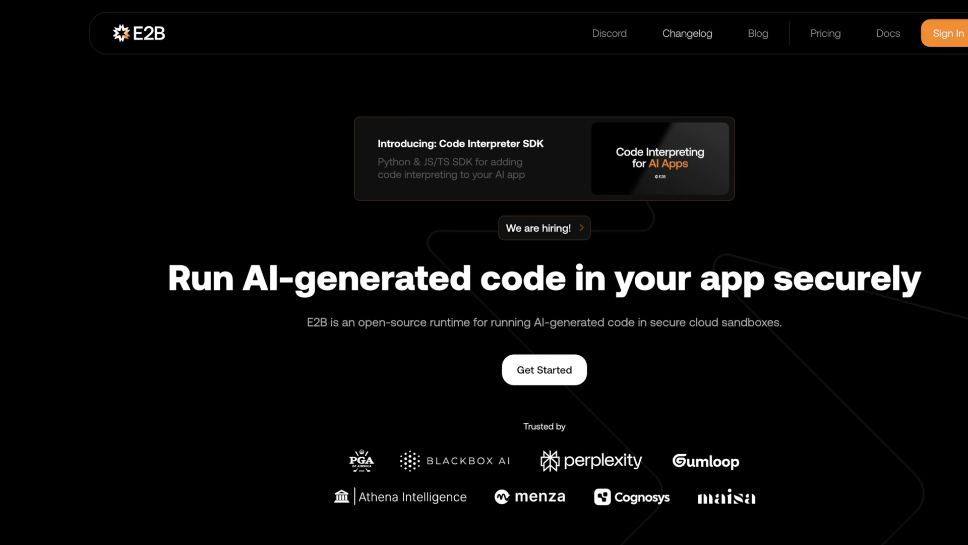
- Browse the E2B changelog entries
{"action": "left_click", "coordinate": [687, 34]}
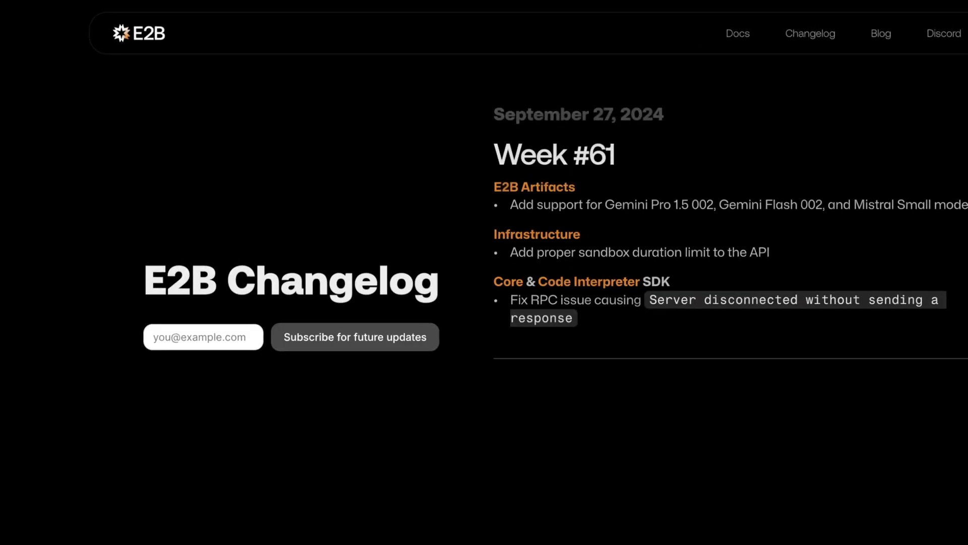
{"action": "scroll", "scroll_direction": "down", "scroll_amount": 3}
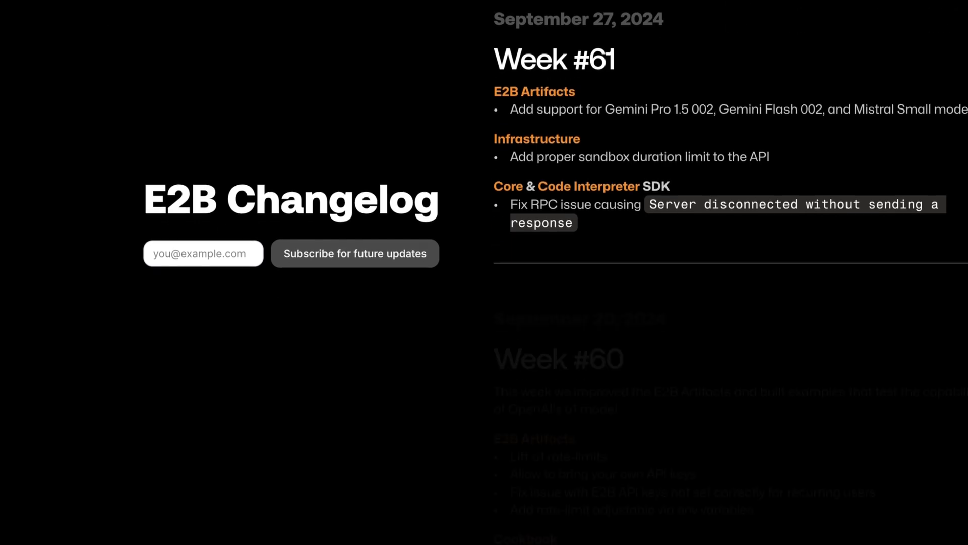
{"action": "scroll", "scroll_direction": "down", "scroll_amount": 3}
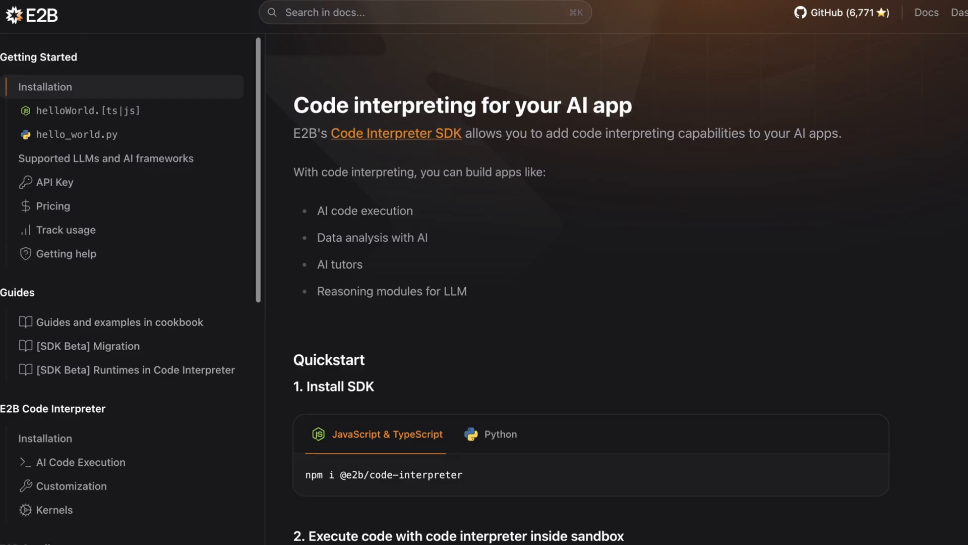
{"action": "left_click", "coordinate": [810, 34]}
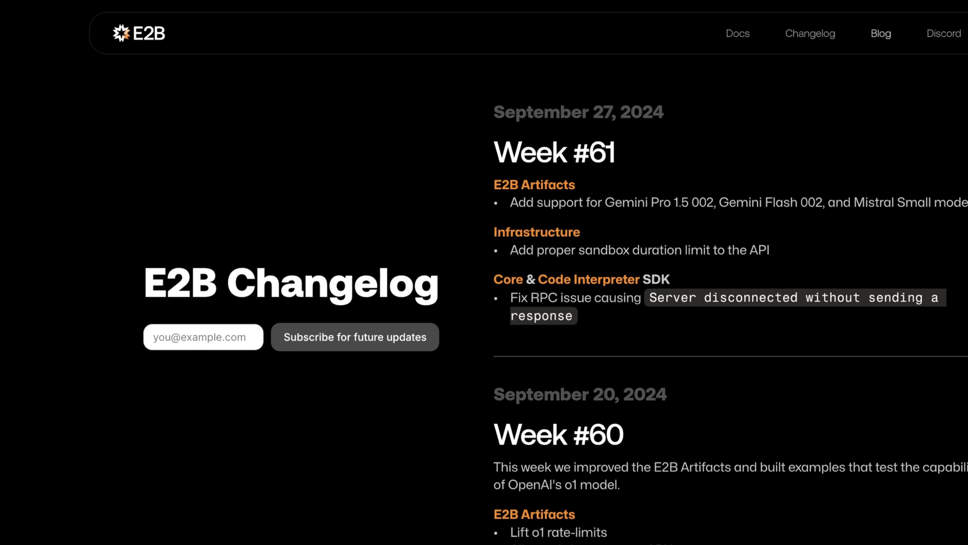
- Browse the E2B blog guides listing before heading to Fragments
{"action": "left_click", "coordinate": [880, 33]}
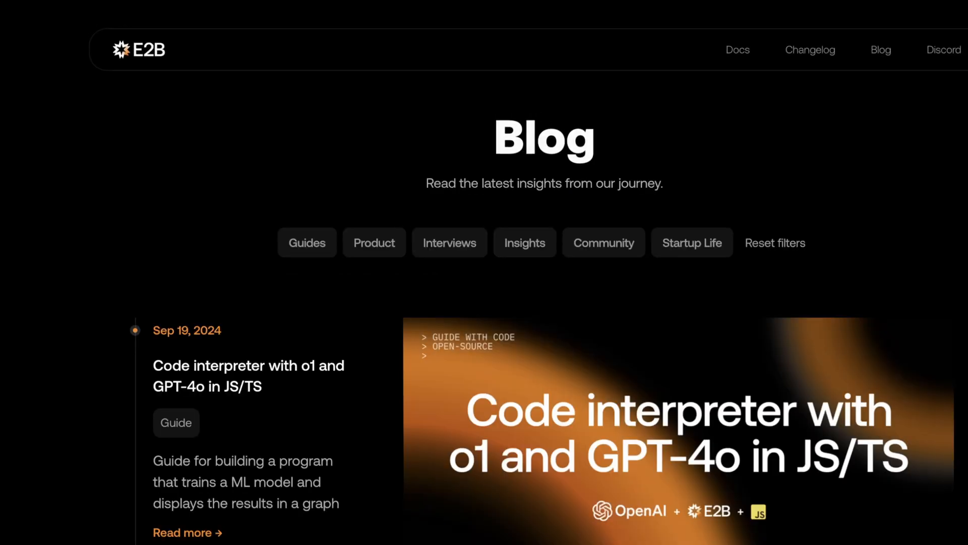
{"action": "scroll", "scroll_direction": "down", "scroll_amount": 3}
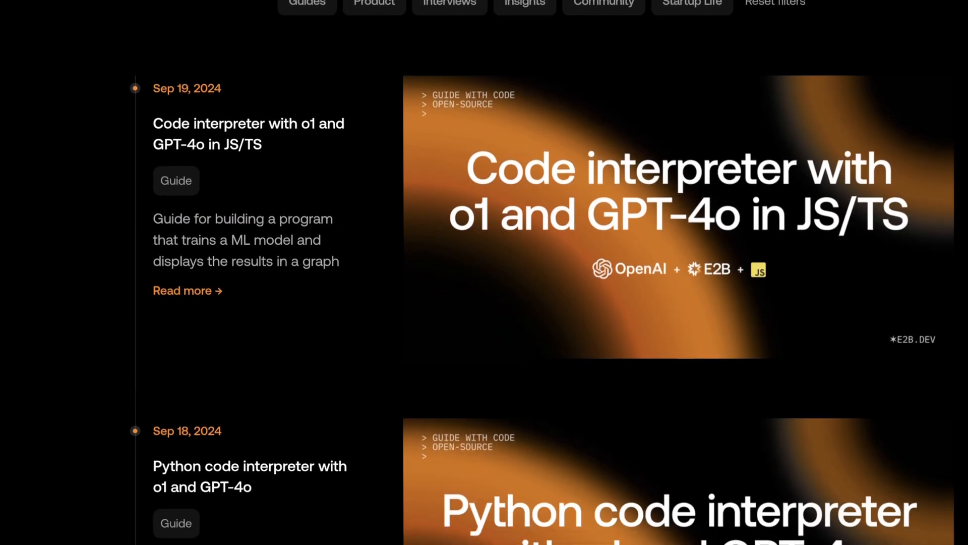
{"action": "scroll", "scroll_direction": "down", "scroll_amount": 3}
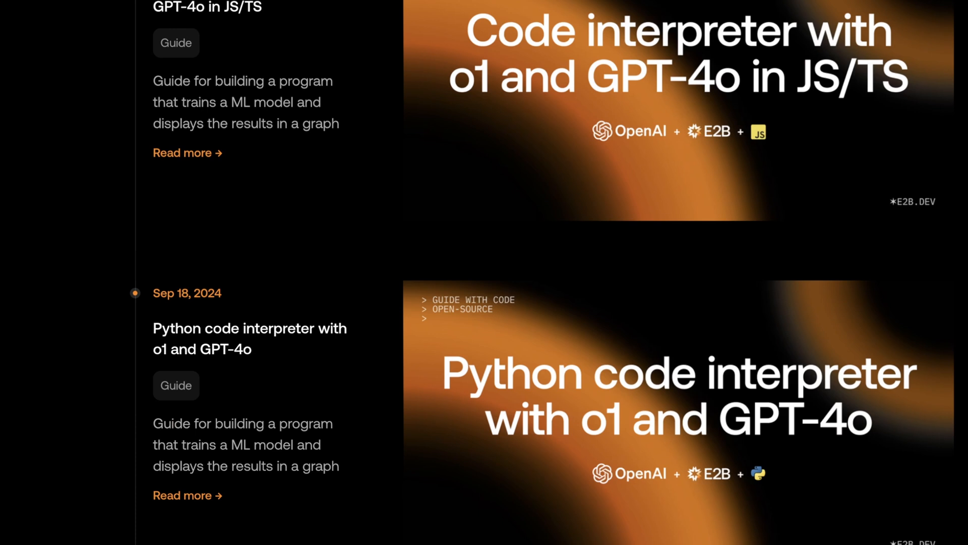
{"action": "scroll", "scroll_direction": "down", "scroll_amount": 3}
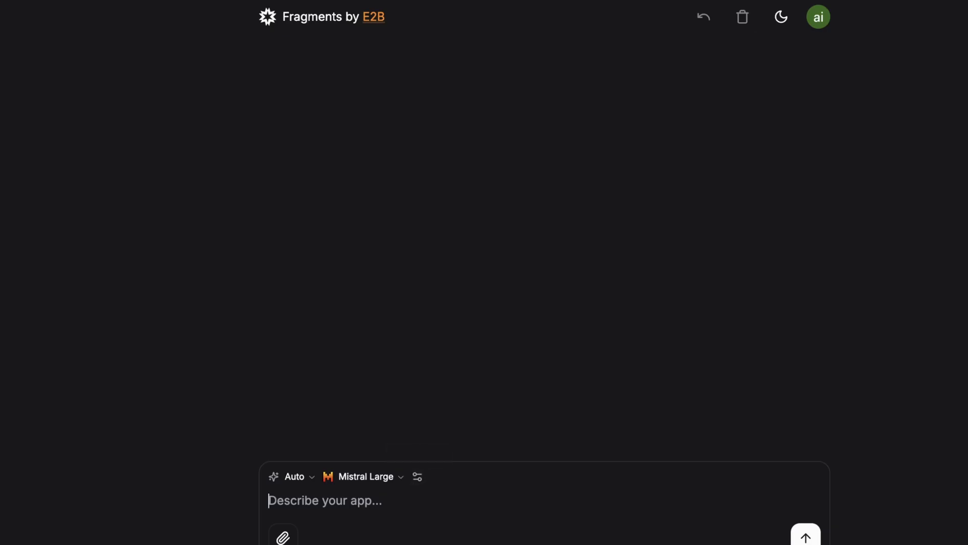
{"action": "type", "text": "lksajdf"}
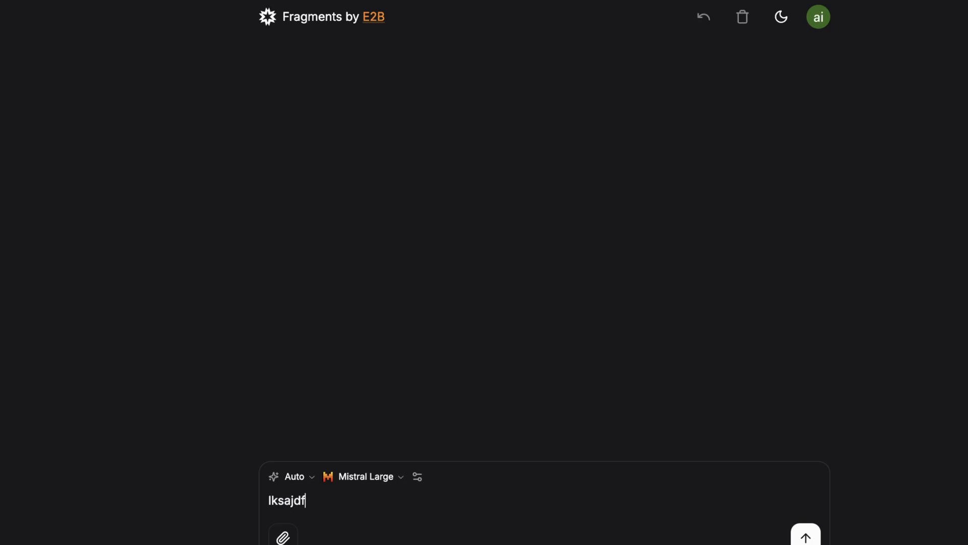
{"action": "key", "text": "ctrl+a"}
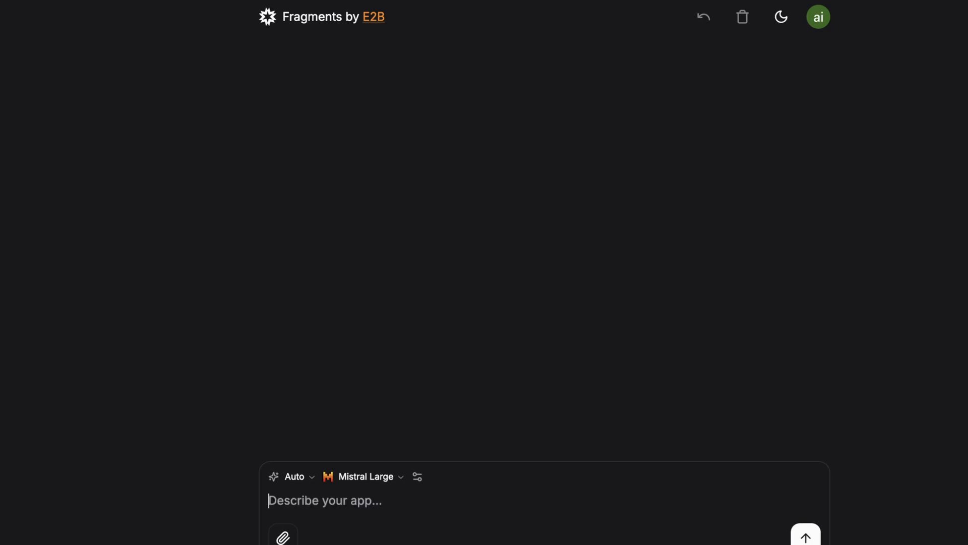
{"action": "left_click", "coordinate": [293, 476]}
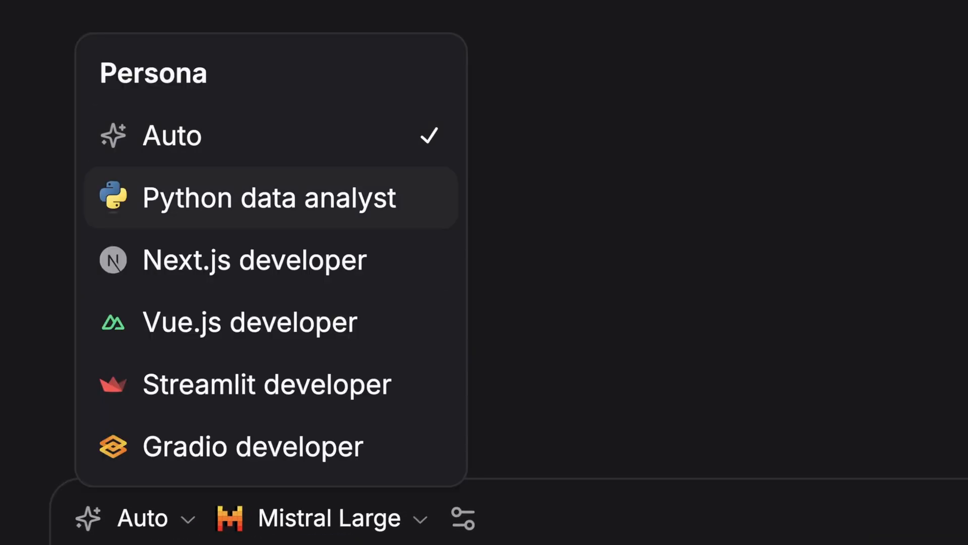
{"action": "mouse_move", "coordinate": [266, 383]}
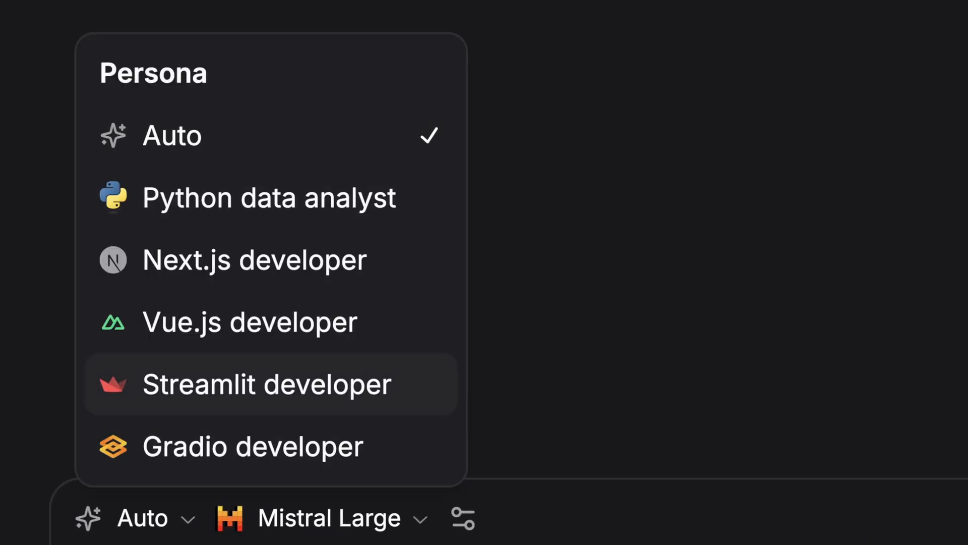
{"action": "mouse_move", "coordinate": [268, 196]}
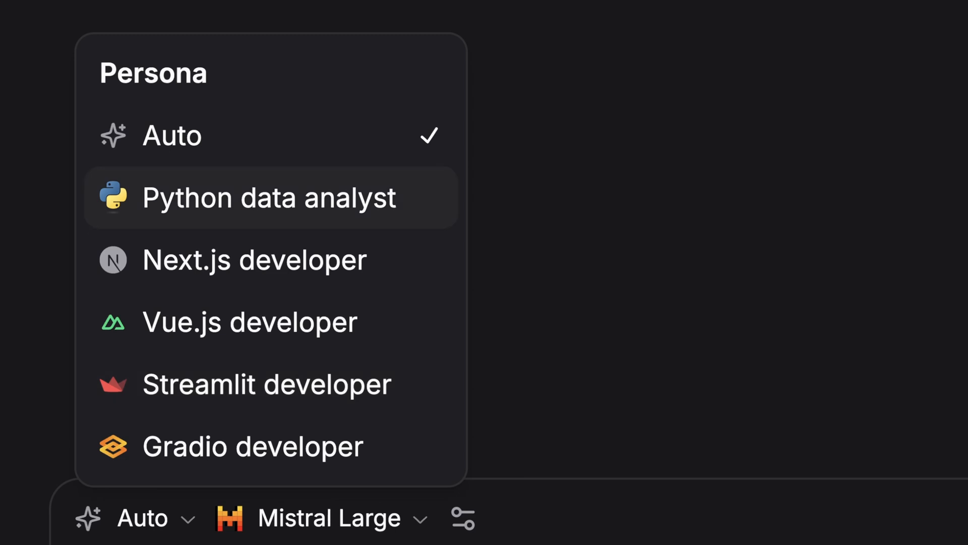
{"action": "mouse_move", "coordinate": [171, 135]}
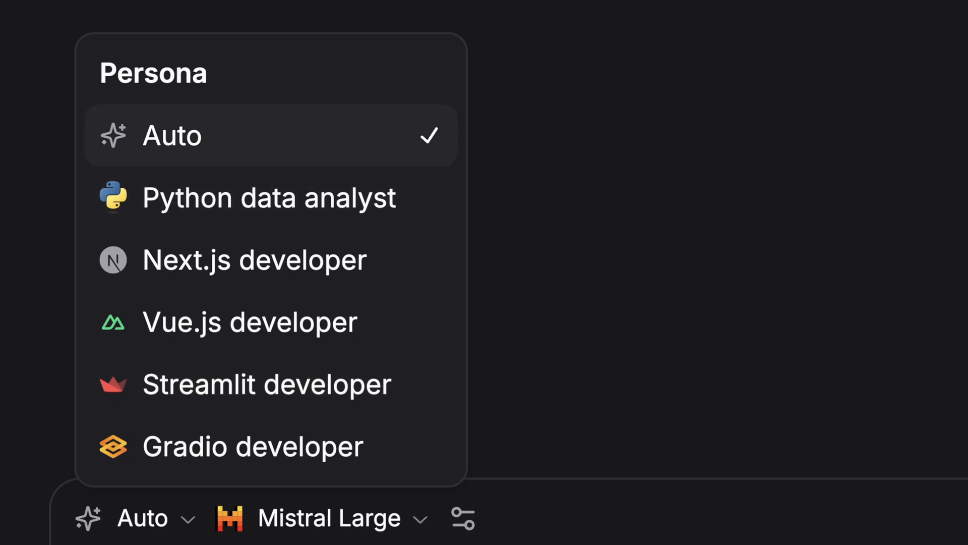
{"action": "mouse_move", "coordinate": [269, 197]}
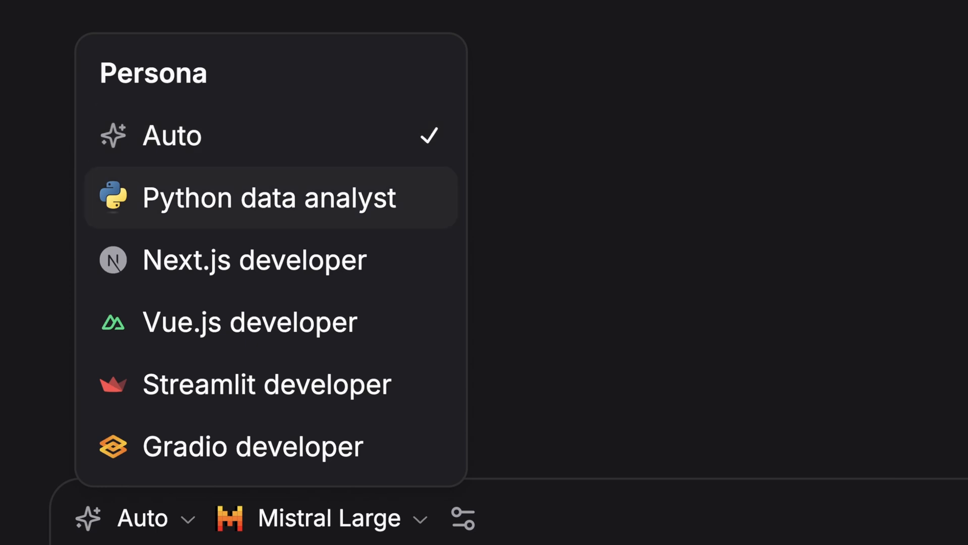
{"action": "mouse_move", "coordinate": [266, 384]}
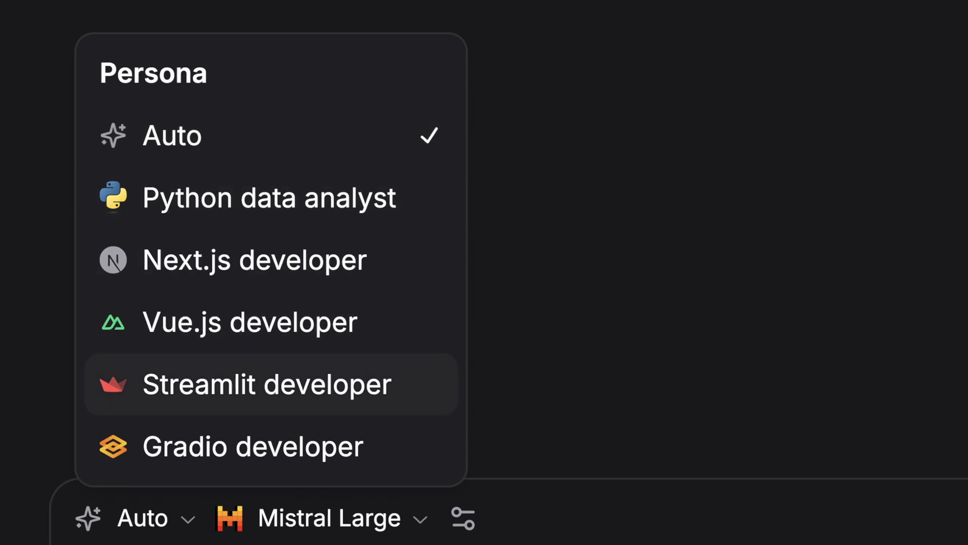
{"action": "mouse_move", "coordinate": [171, 136]}
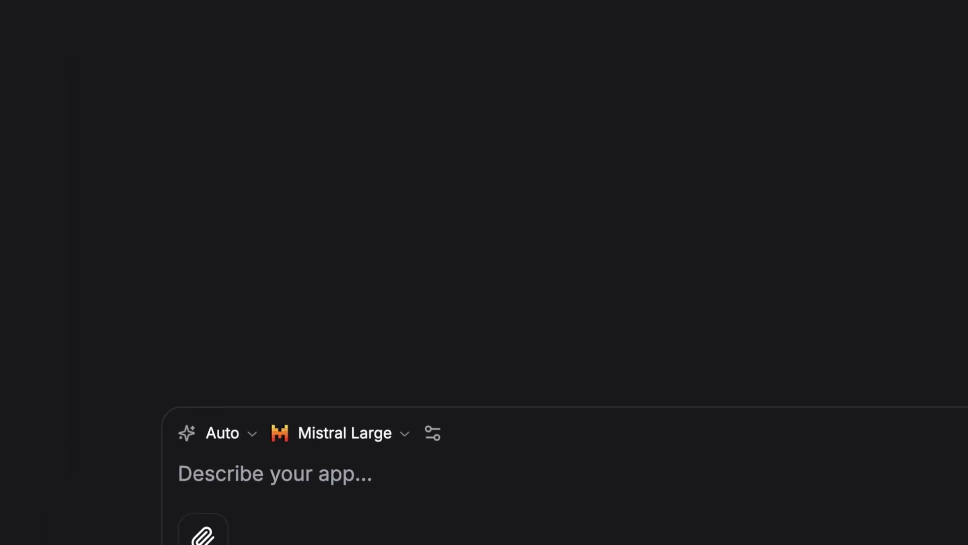
{"action": "left_click", "coordinate": [344, 433]}
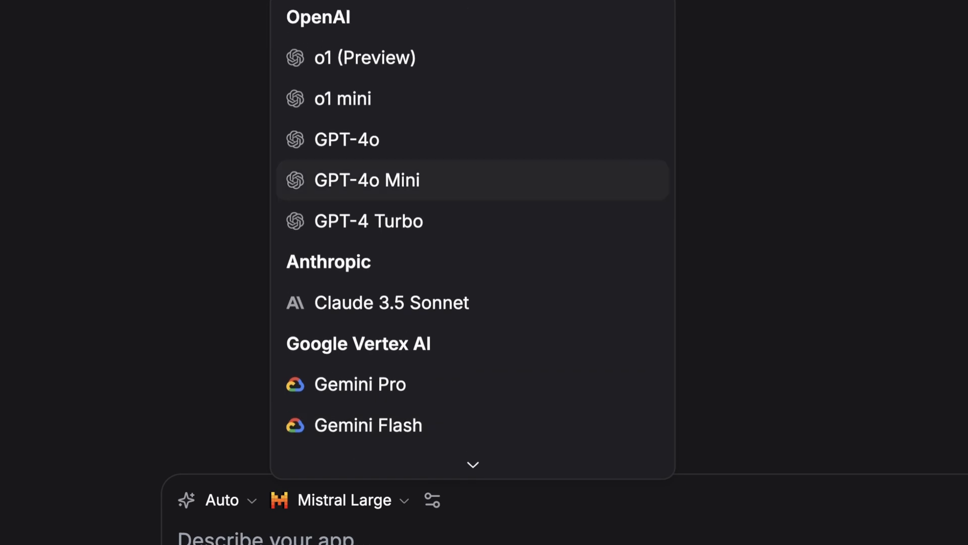
{"action": "scroll", "scroll_direction": "down", "scroll_amount": 3}
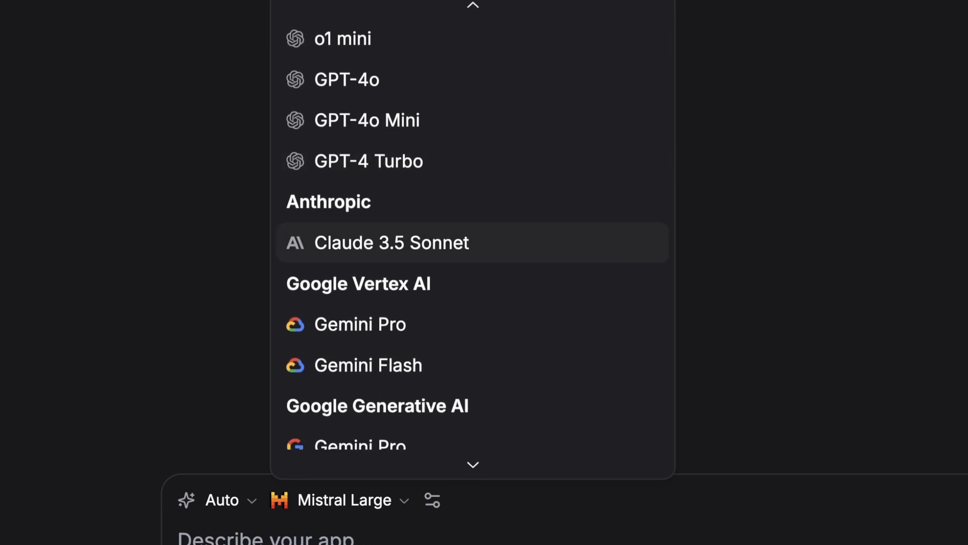
{"action": "scroll", "scroll_direction": "down", "scroll_amount": 3}
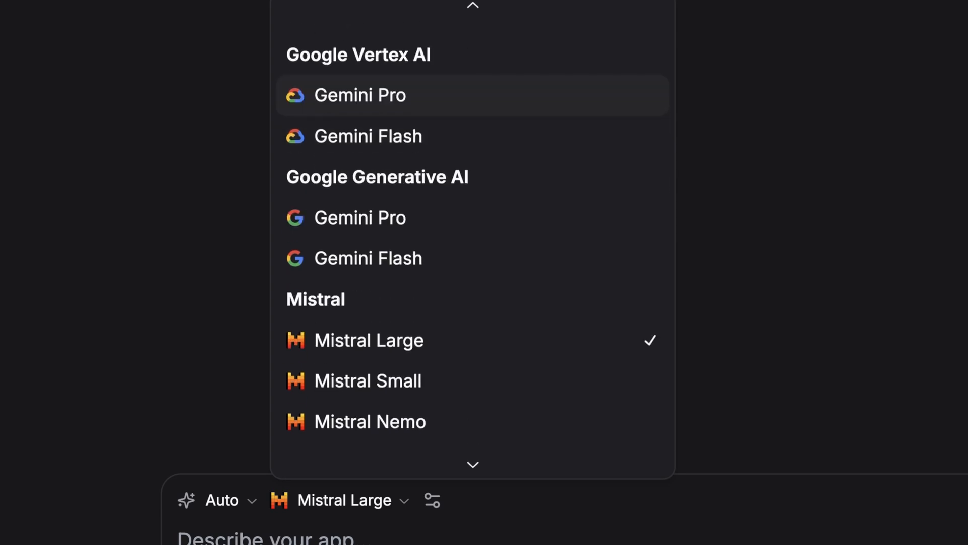
{"action": "scroll", "scroll_direction": "down", "scroll_amount": 3}
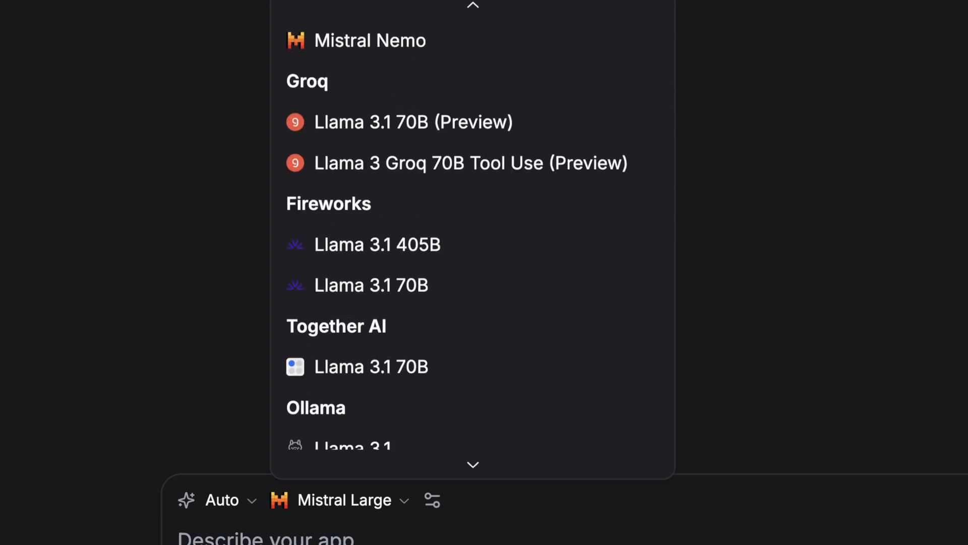
{"action": "scroll", "scroll_direction": "down", "scroll_amount": 3}
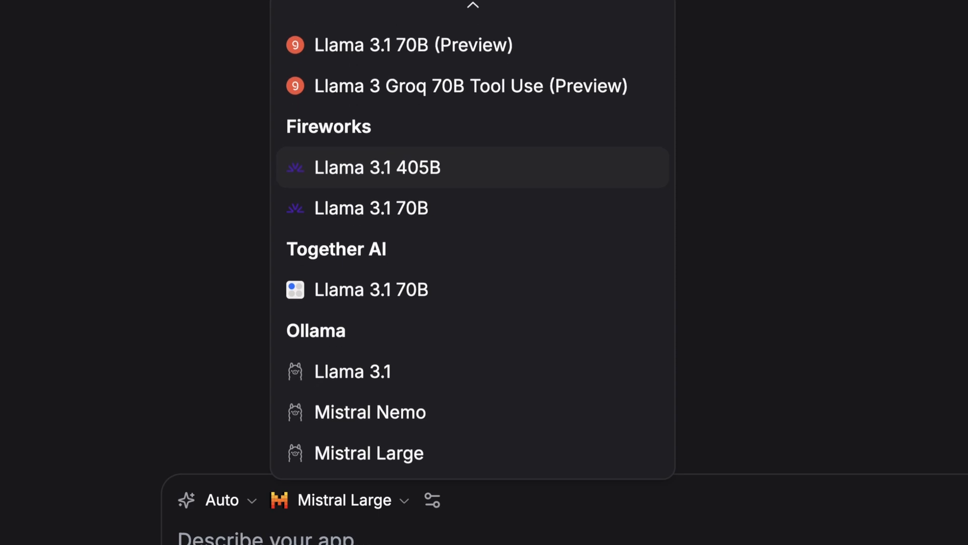
{"action": "mouse_move", "coordinate": [370, 411]}
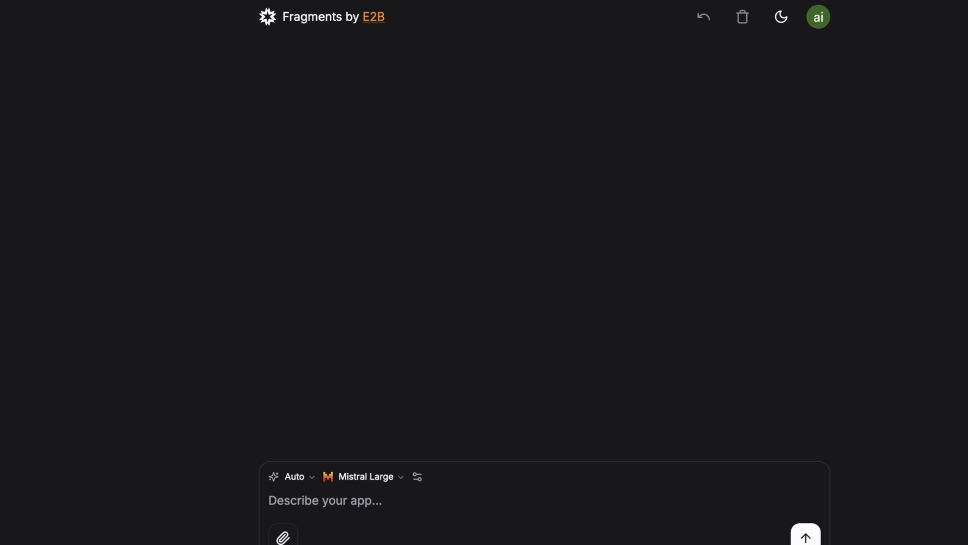
- Submit a prompt for an app returning high-resolution images from tweet links, with front-end and API
{"action": "type", "text": "I want to make an app that will accept a tweet link and return a high-resolution image of the tweet I can use in blogs.  Provide a front-end and an API I can call programatica"}
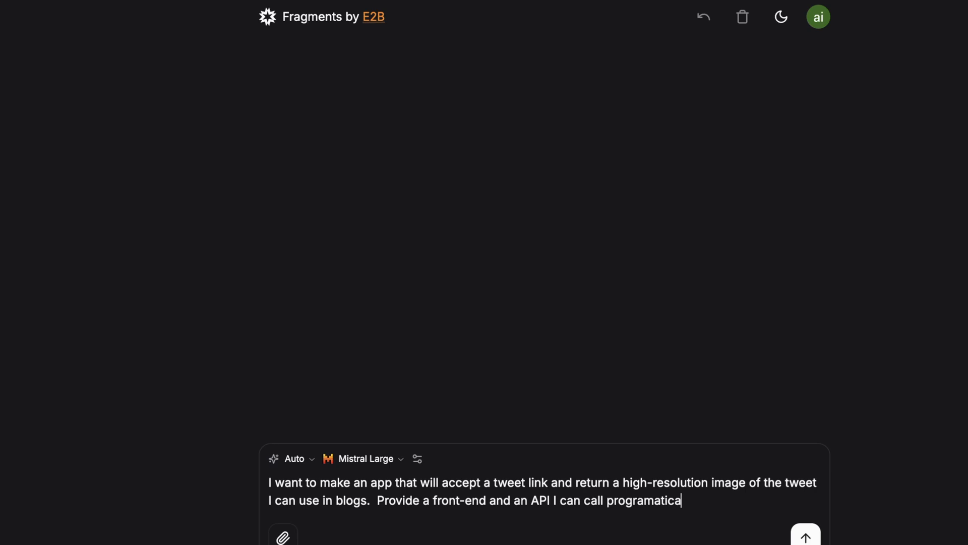
{"action": "type", "text": "lly."}
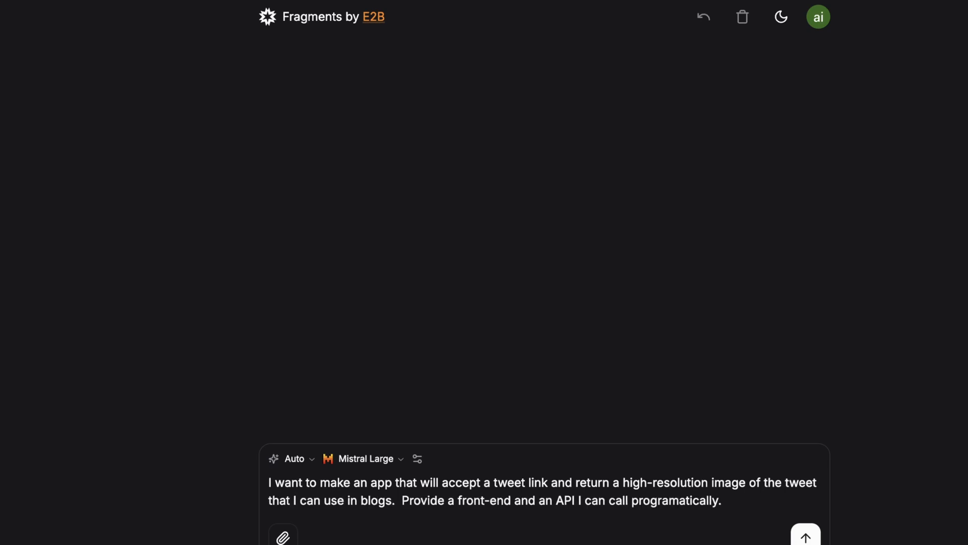
{"action": "left_click", "coordinate": [805, 535]}
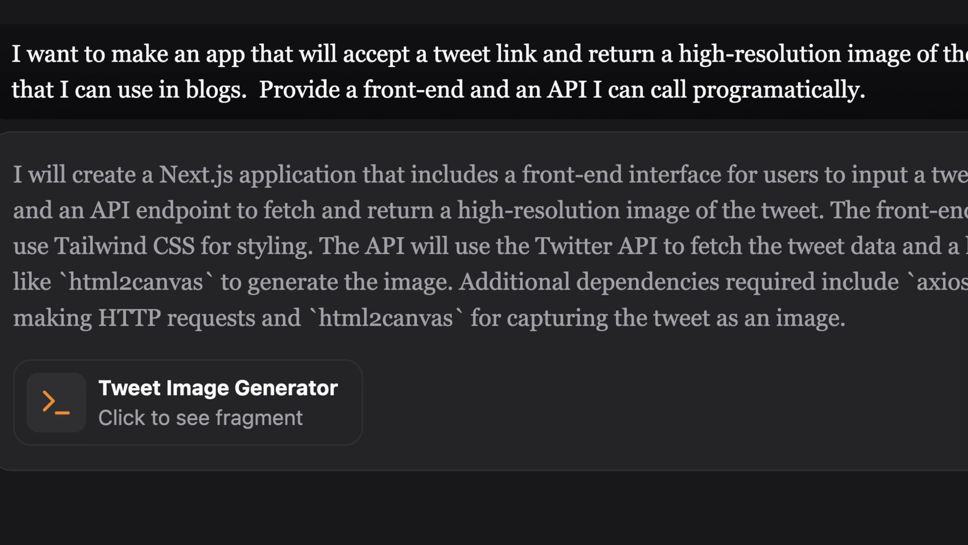
- Scroll the chat to the Tweet Image Generator fragment and its tweet URL form preview
{"action": "scroll", "scroll_direction": "right", "scroll_amount": 3}
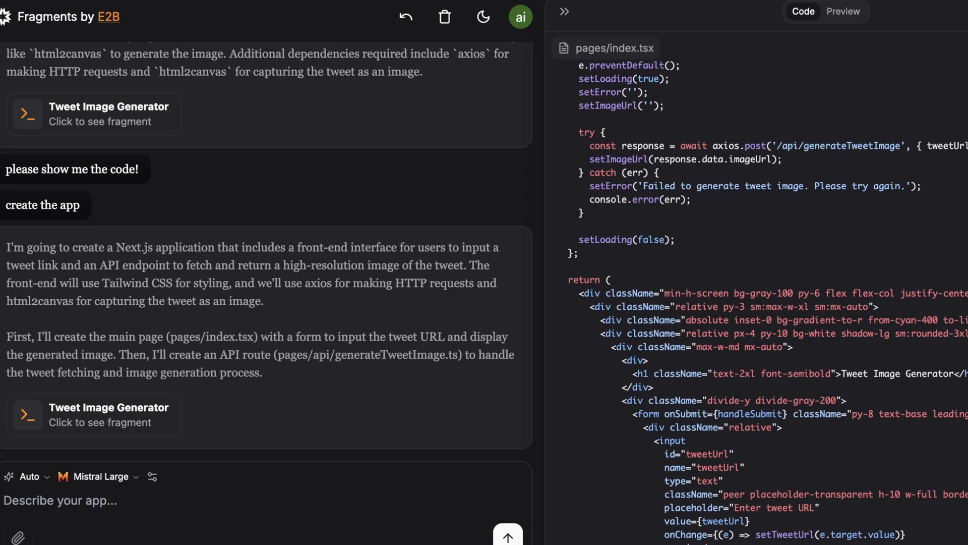
{"action": "scroll", "scroll_direction": "down", "scroll_amount": 3}
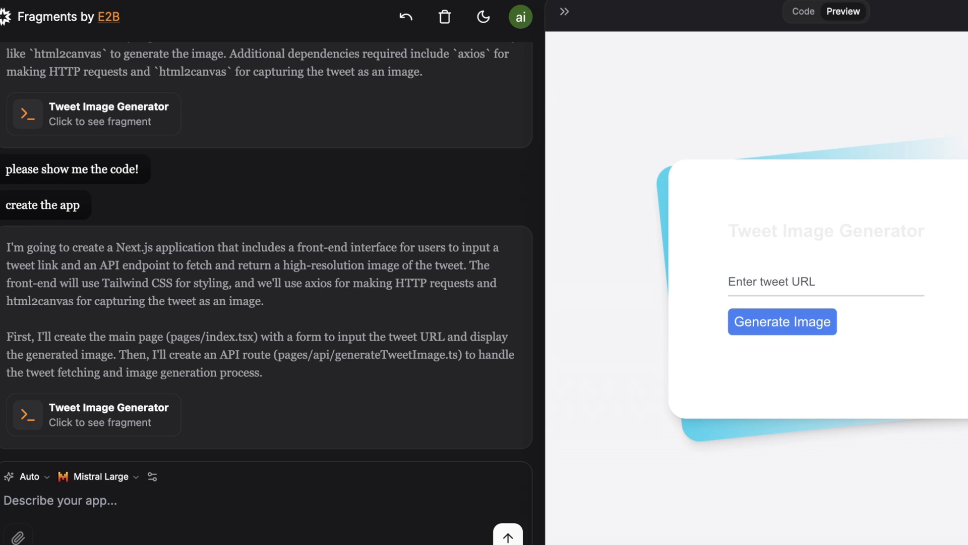
- Switch to the Code panel and scroll through pages/index.tsx
{"action": "left_click", "coordinate": [802, 11]}
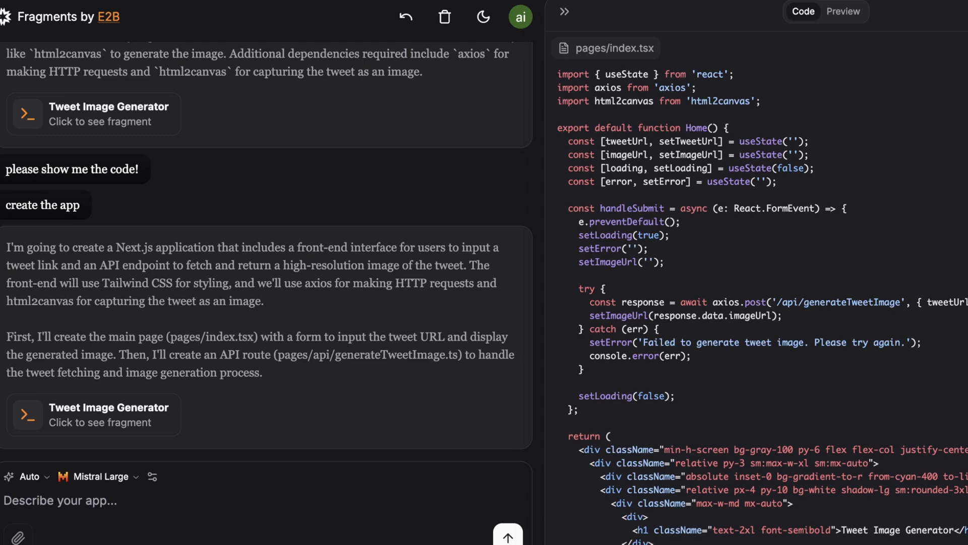
{"action": "scroll", "scroll_direction": "down", "scroll_amount": 3}
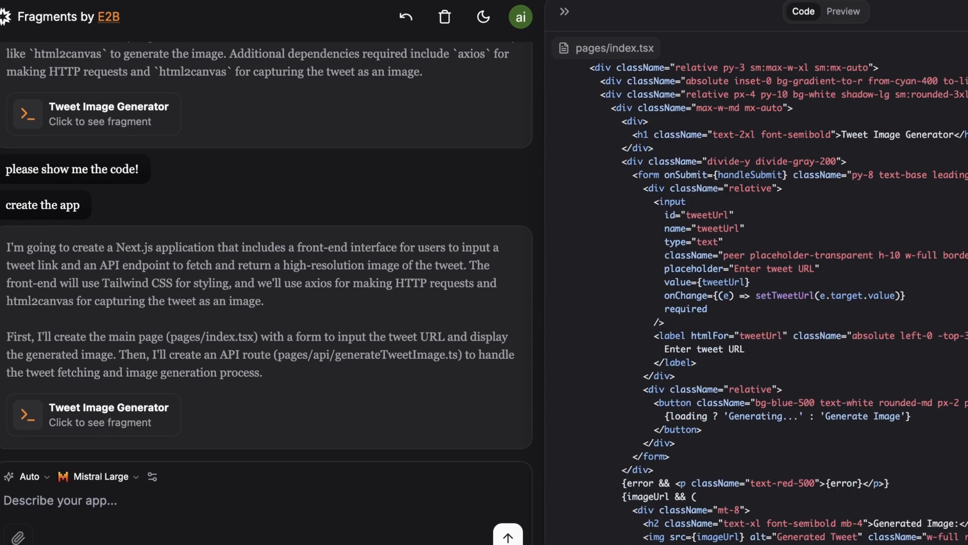
{"action": "scroll", "scroll_direction": "up", "scroll_amount": 3}
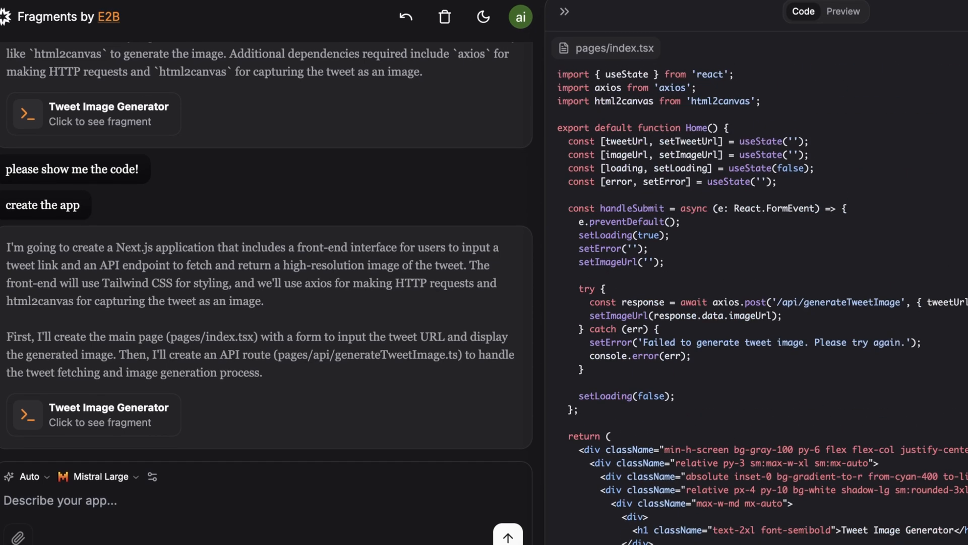